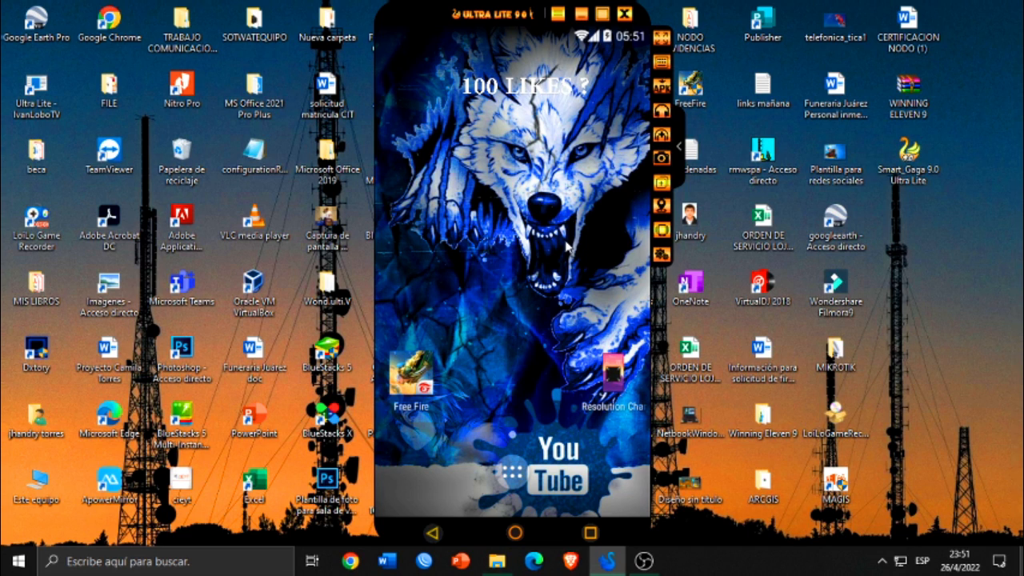
mouse_move(513, 125)
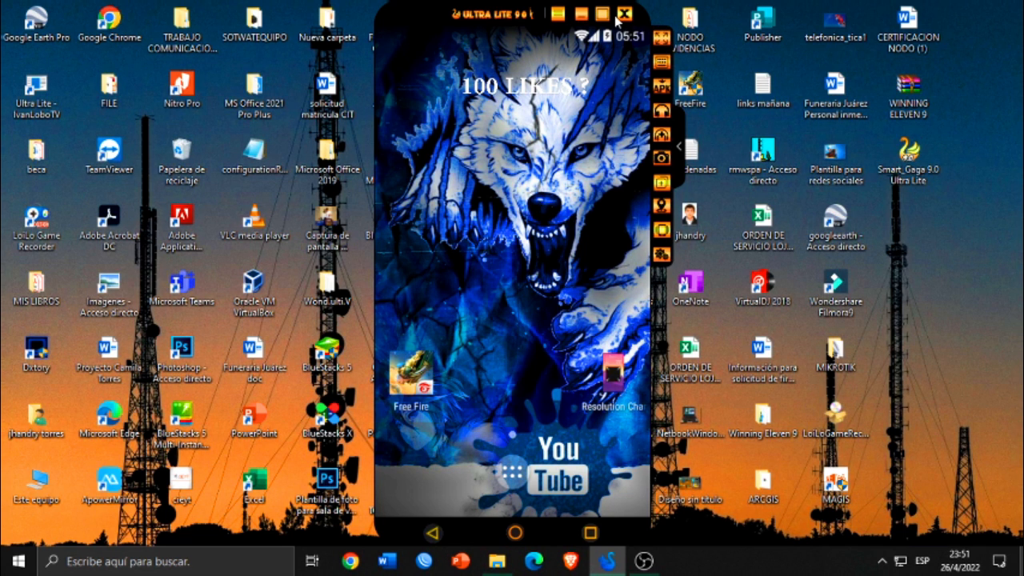
Quit the emulator and confirm in the 'Sair do SmartGaGa' dialog.
left_click(624, 15)
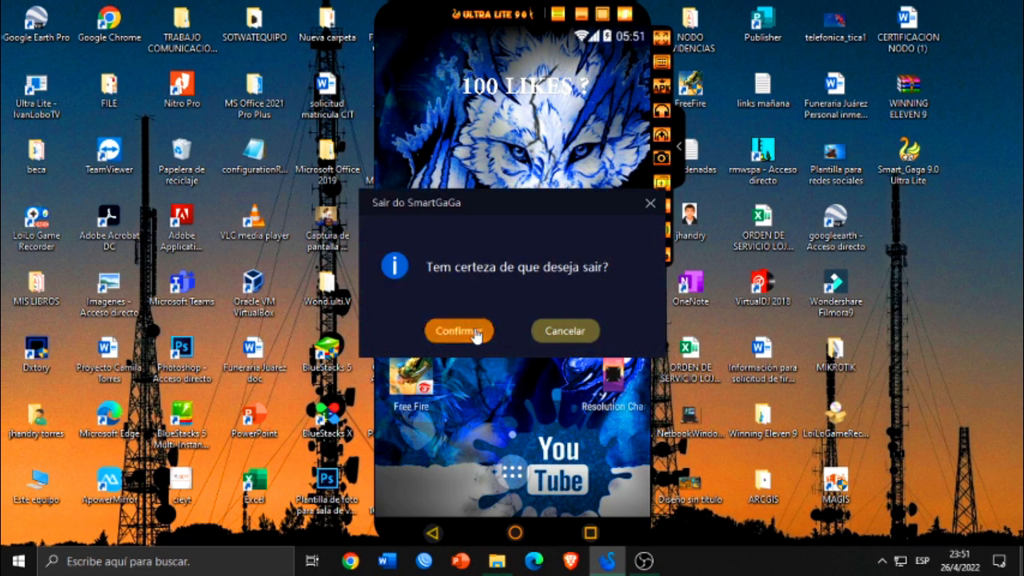
left_click(459, 330)
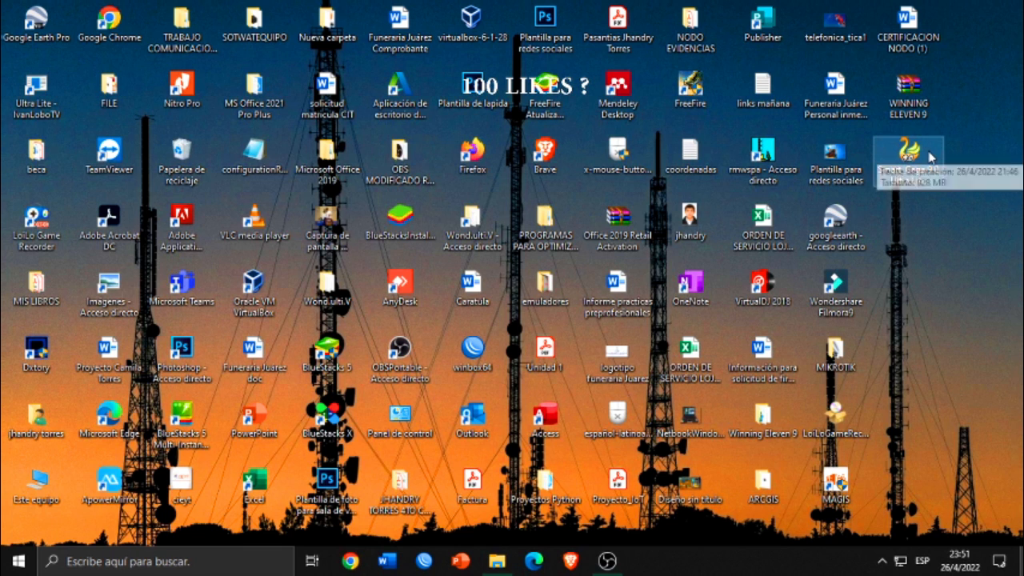
mouse_move(496, 560)
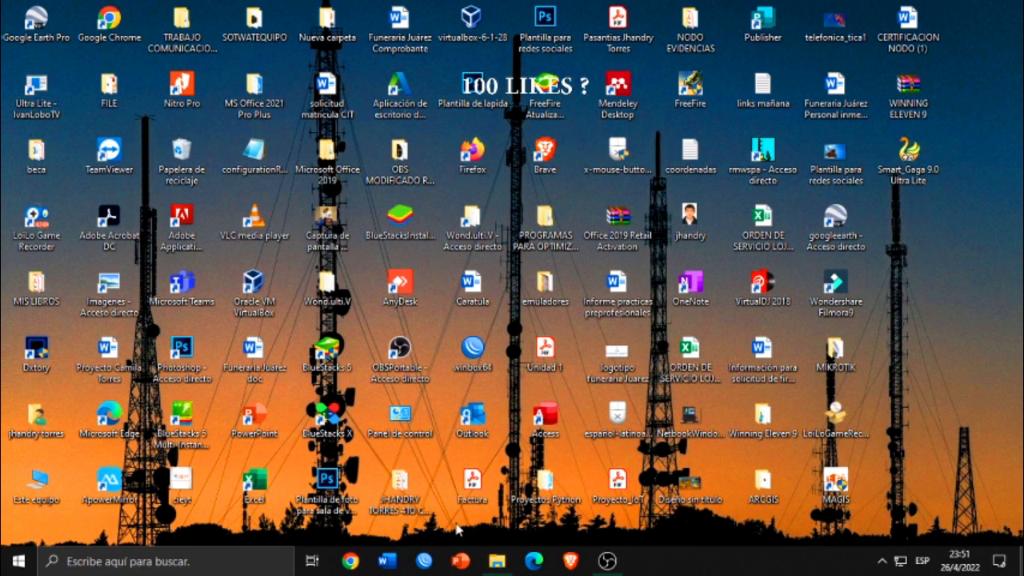
Navigate to C: > Archivos de programa (x86) > ProjectTitan > Engine.
left_click(35, 91)
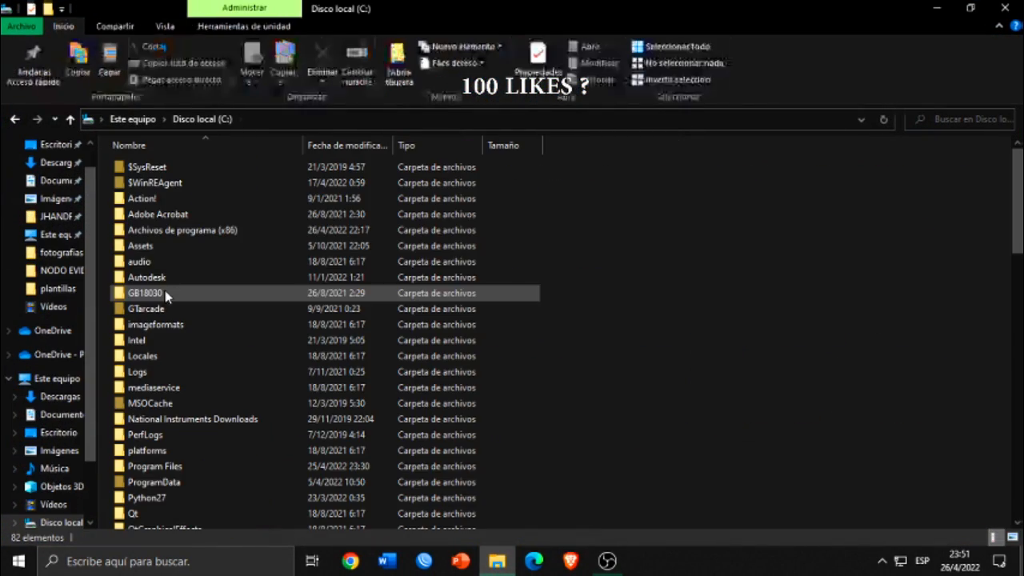
double_click(183, 230)
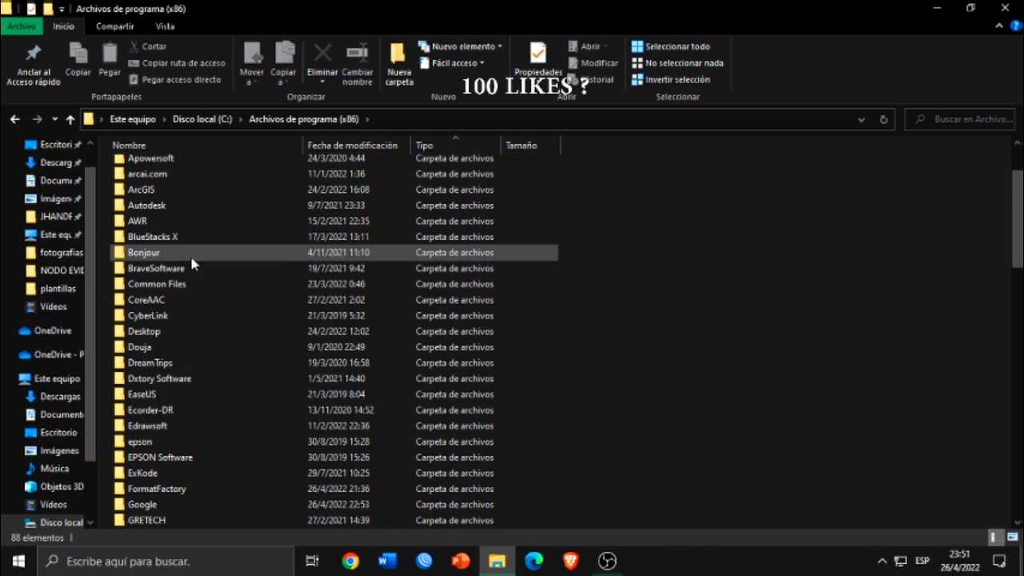
scroll("down", 3)
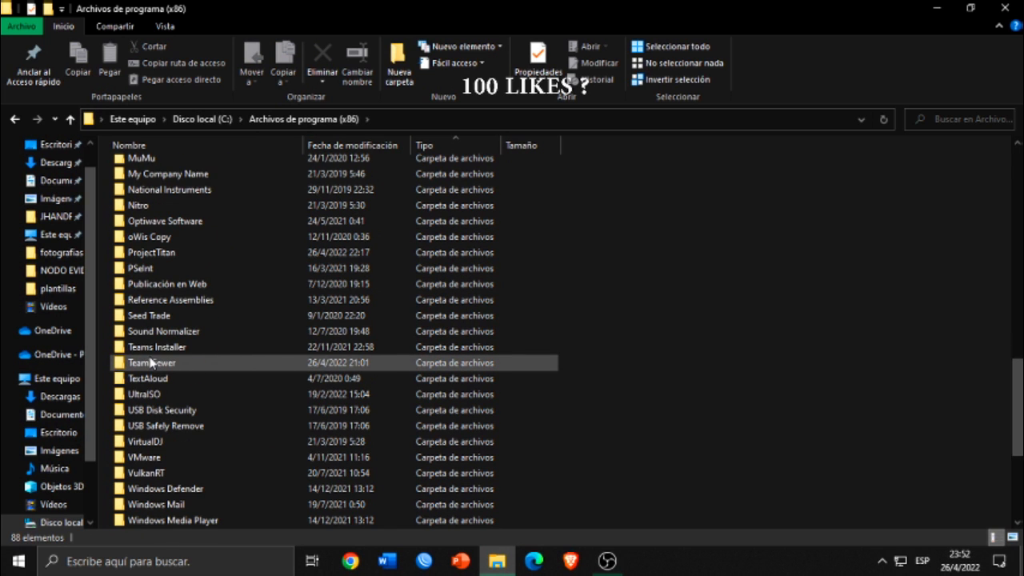
scroll("down", 3)
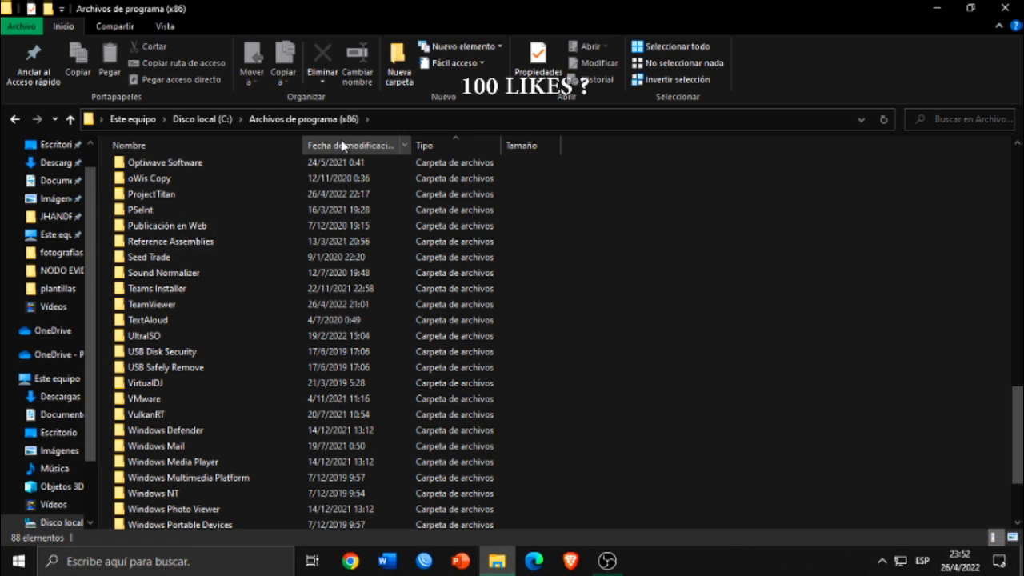
double_click(151, 194)
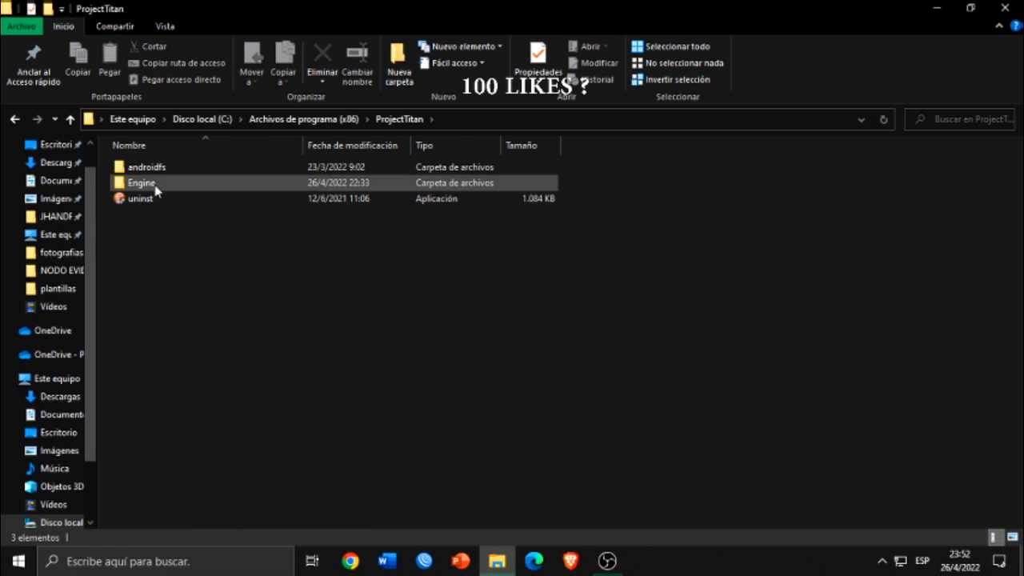
double_click(141, 182)
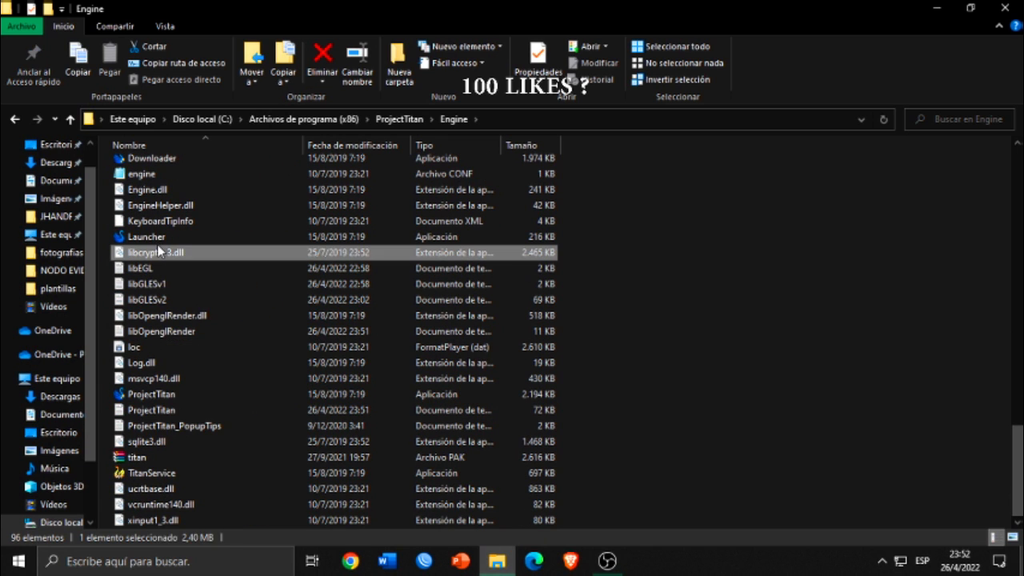
Bring up the context actions for the Launcher application to create a desktop shortcut.
right_click(148, 237)
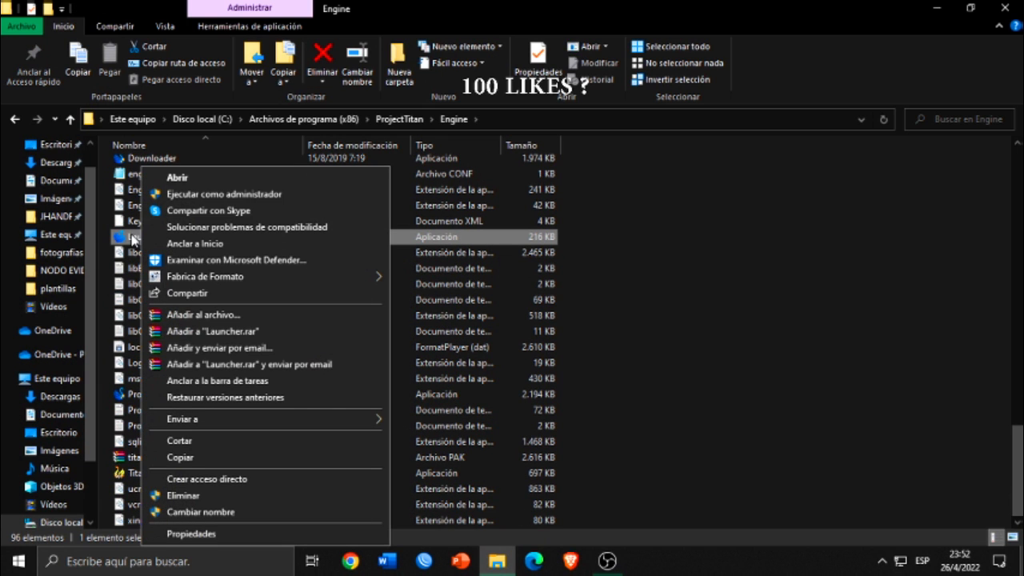
mouse_move(134, 247)
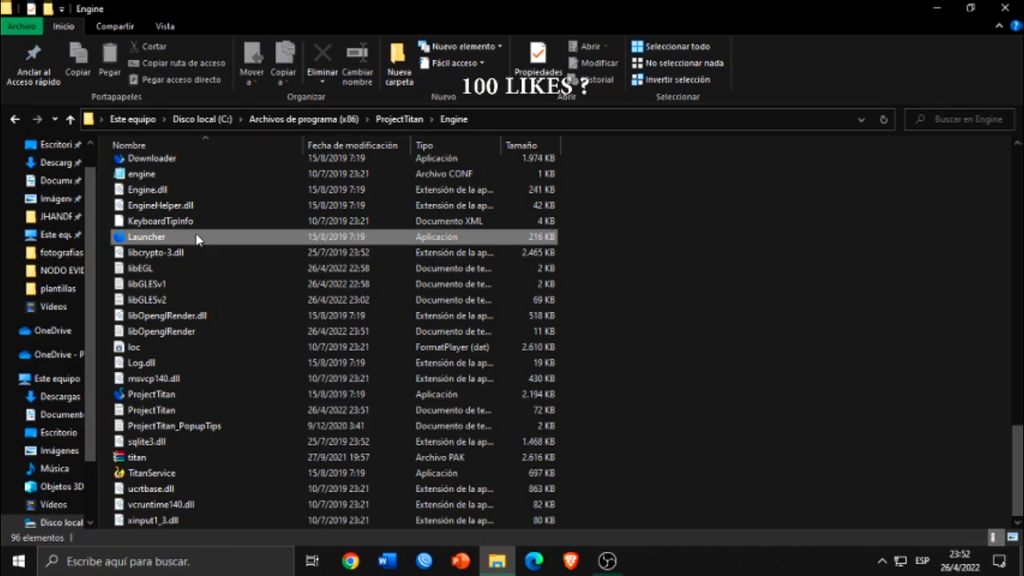
right_click(145, 236)
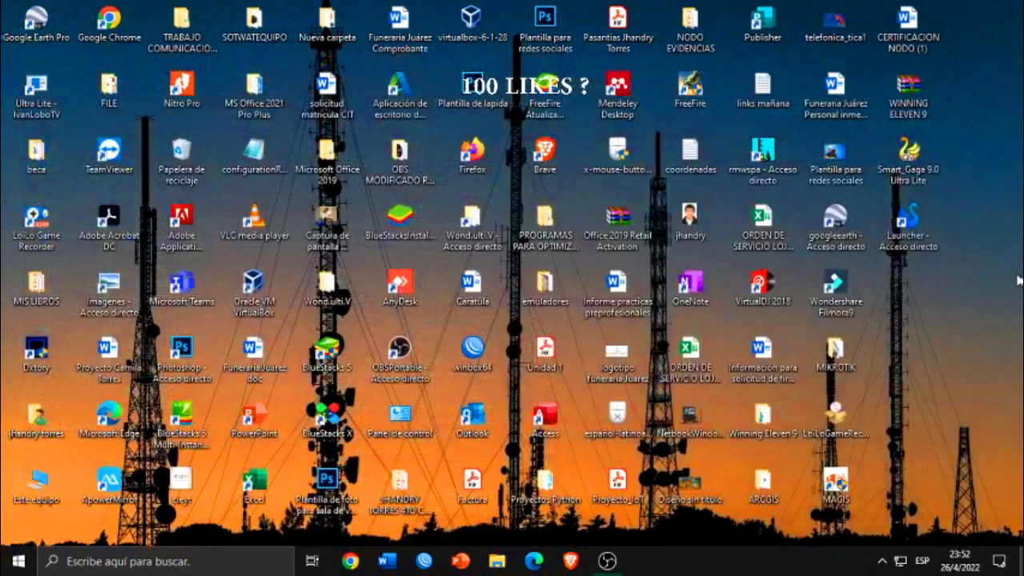
Run the Launcher desktop shortcut and accept the security warning with Ejecutar.
left_click(909, 224)
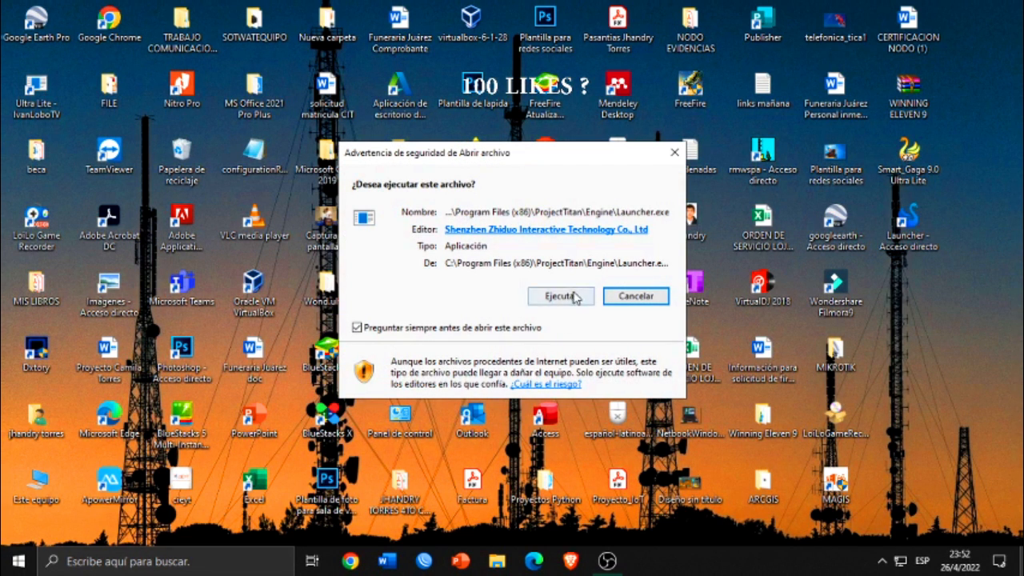
left_click(560, 296)
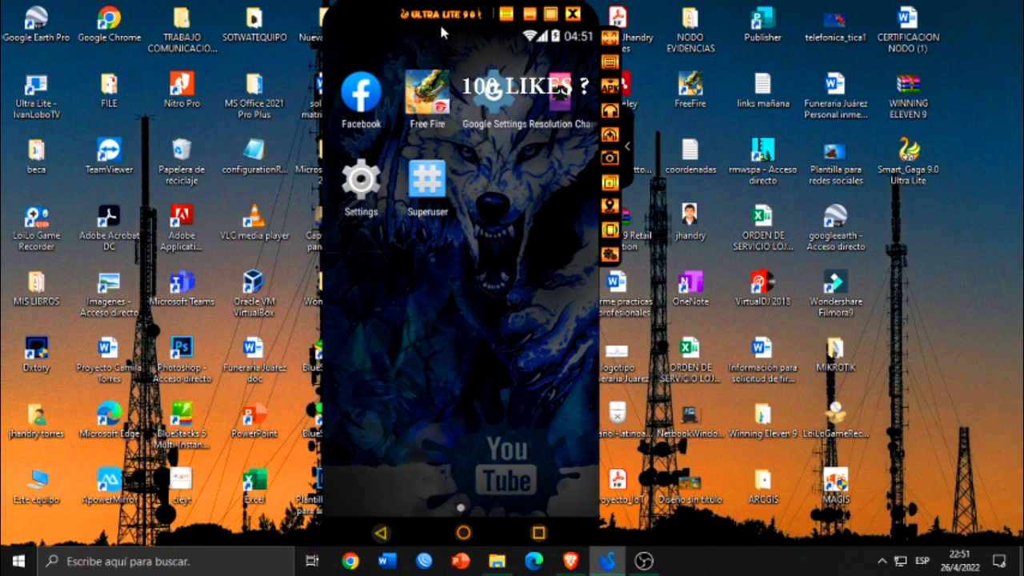
mouse_move(362, 94)
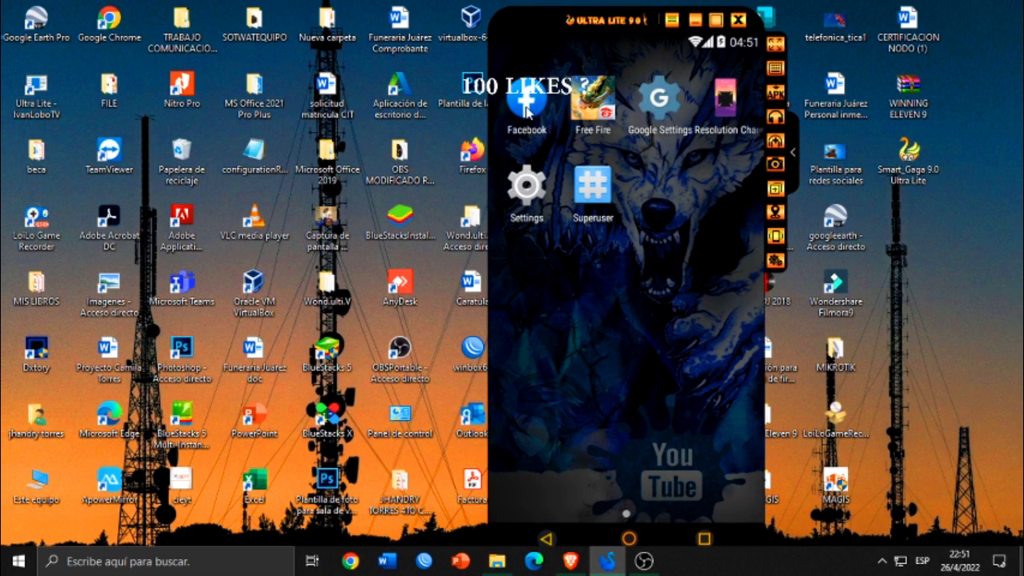
Uninstall the Facebook app from the emulator home screen and confirm with OK.
left_click(525, 100)
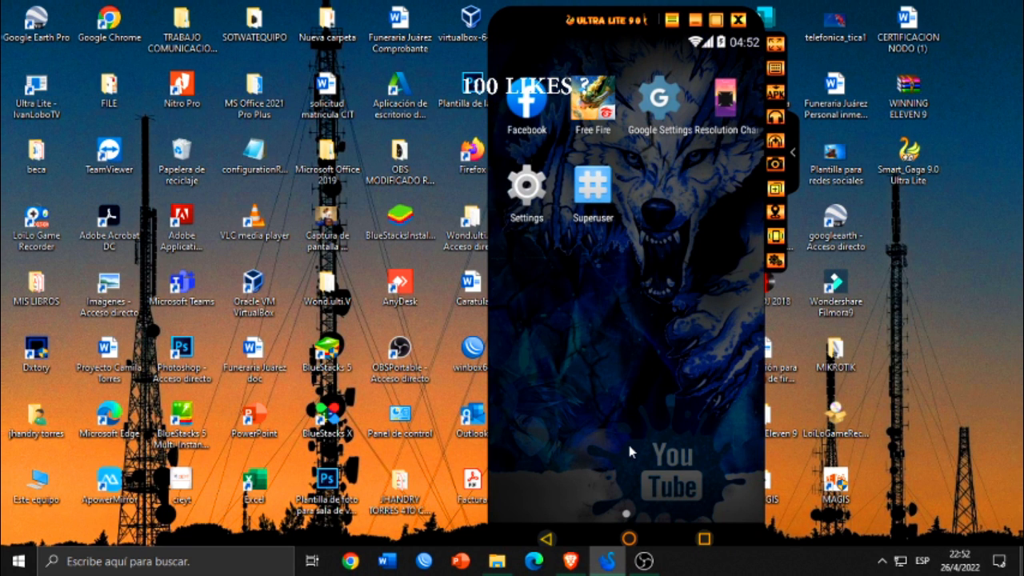
mouse_move(560, 131)
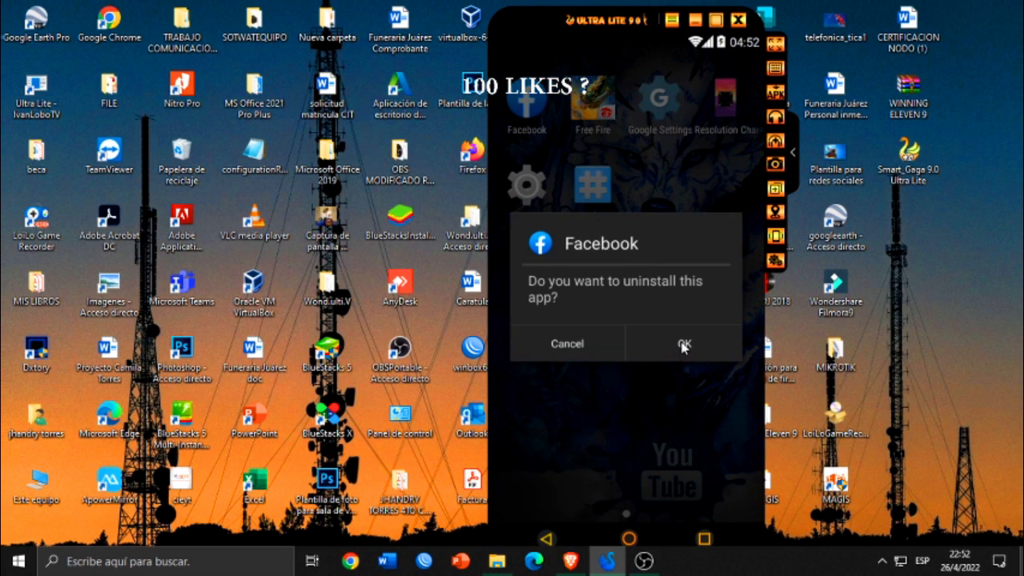
left_click(682, 342)
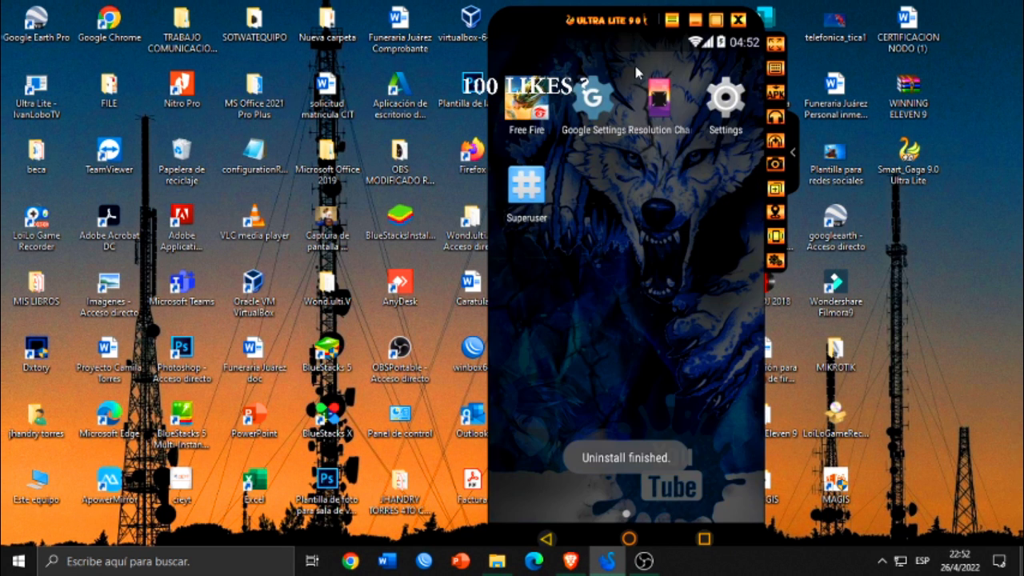
mouse_move(617, 51)
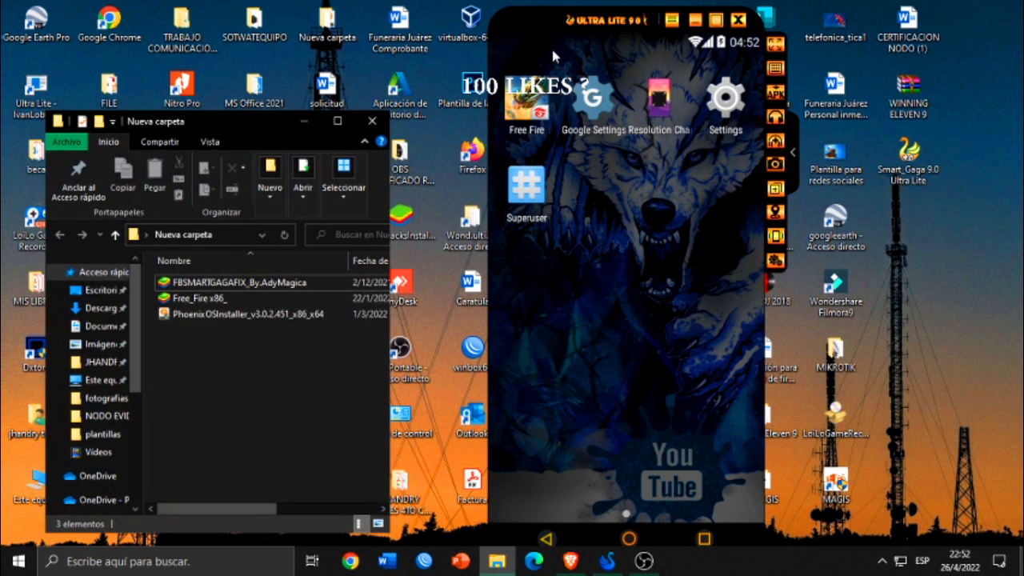
Drop FBSMARTGAGAFIX_By_AdyMagica from Nueva carpeta onto the SmartGaGa window to install it.
left_click(200, 298)
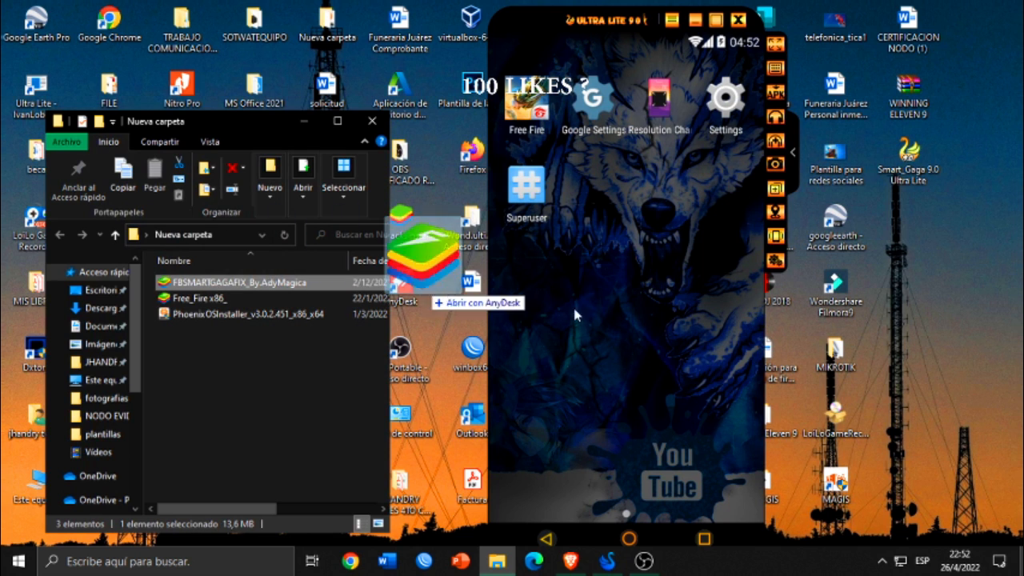
left_click(371, 122)
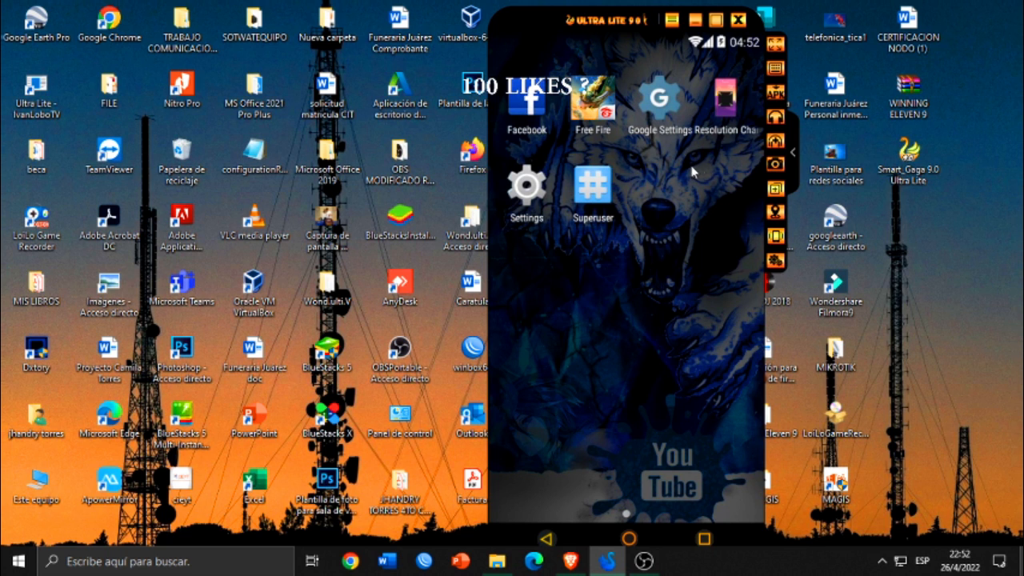
In the emulator's Android Settings, start adding a new account.
left_click(525, 189)
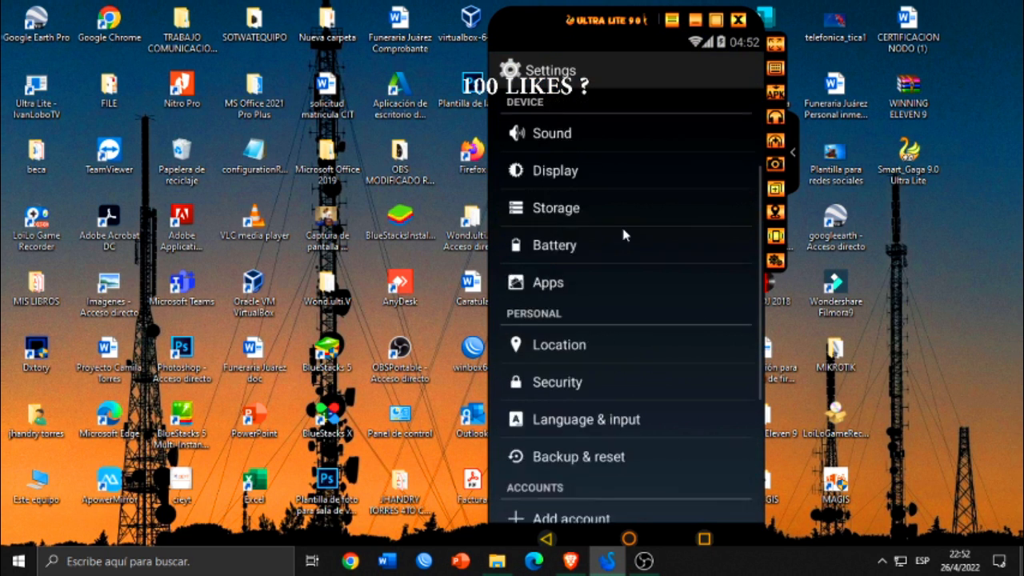
scroll("down", 3)
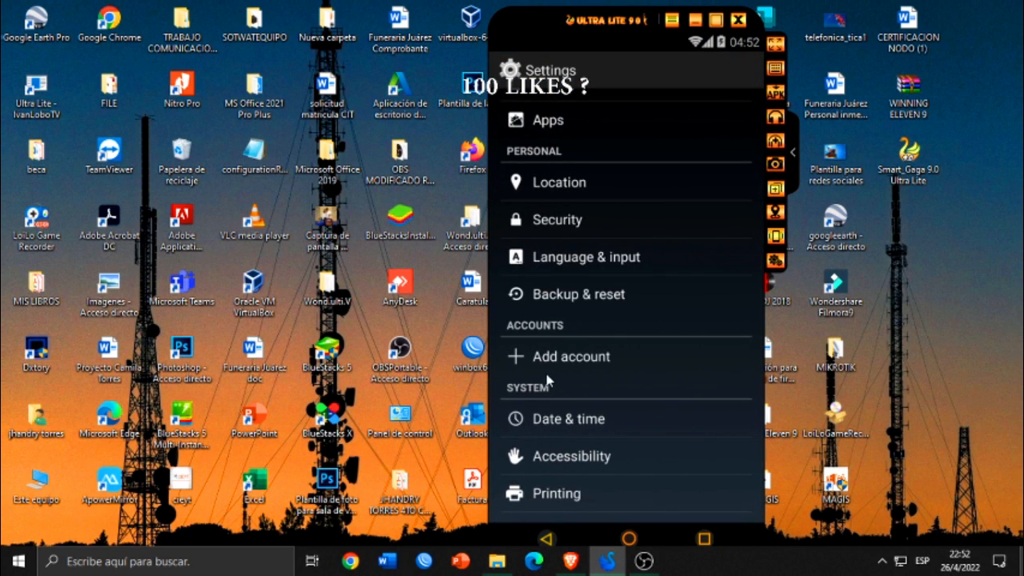
left_click(570, 355)
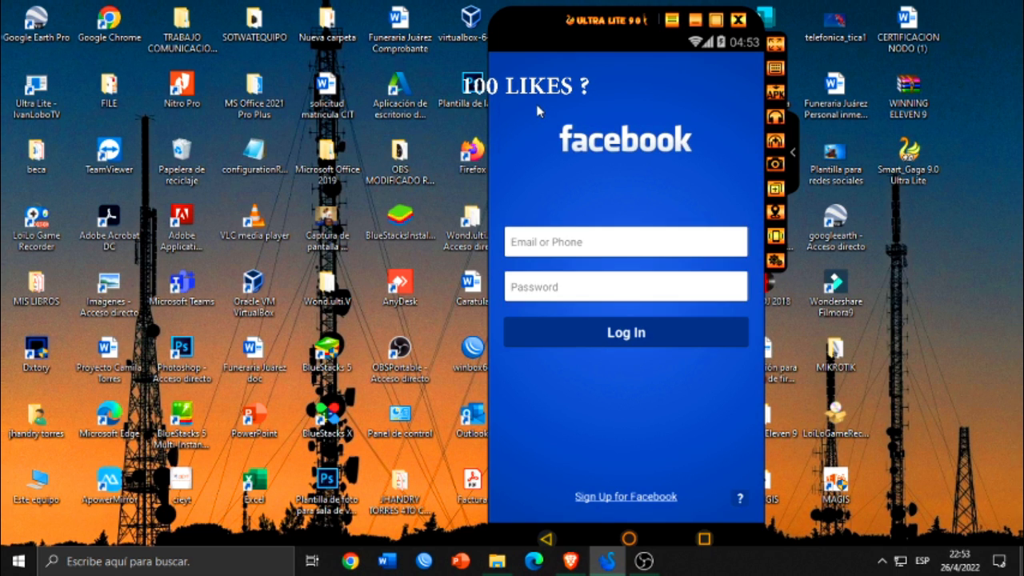
mouse_move(536, 125)
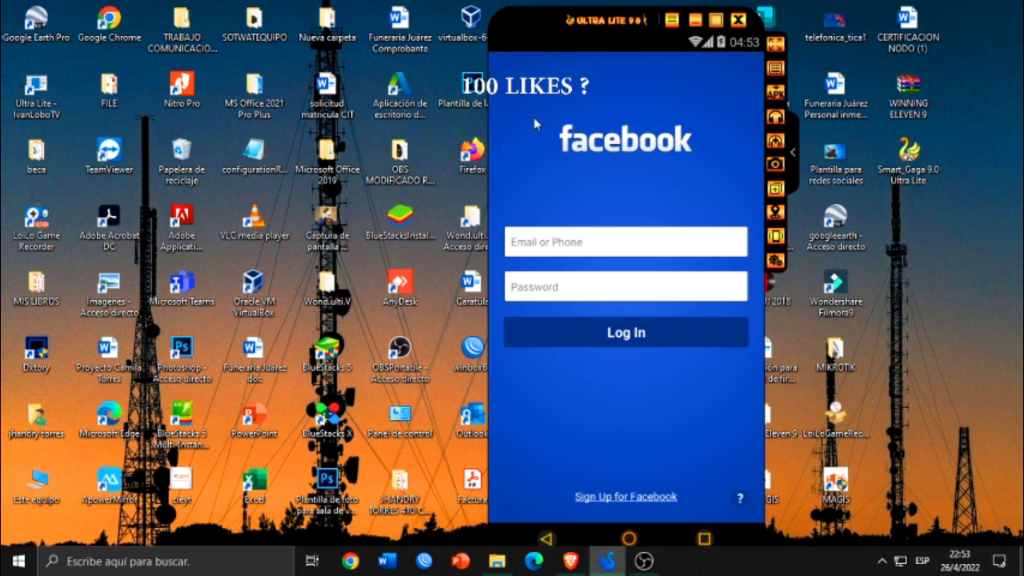
Leave the Facebook login page and launch Free Fire to its TAP TO BEGIN screen.
left_click(625, 242)
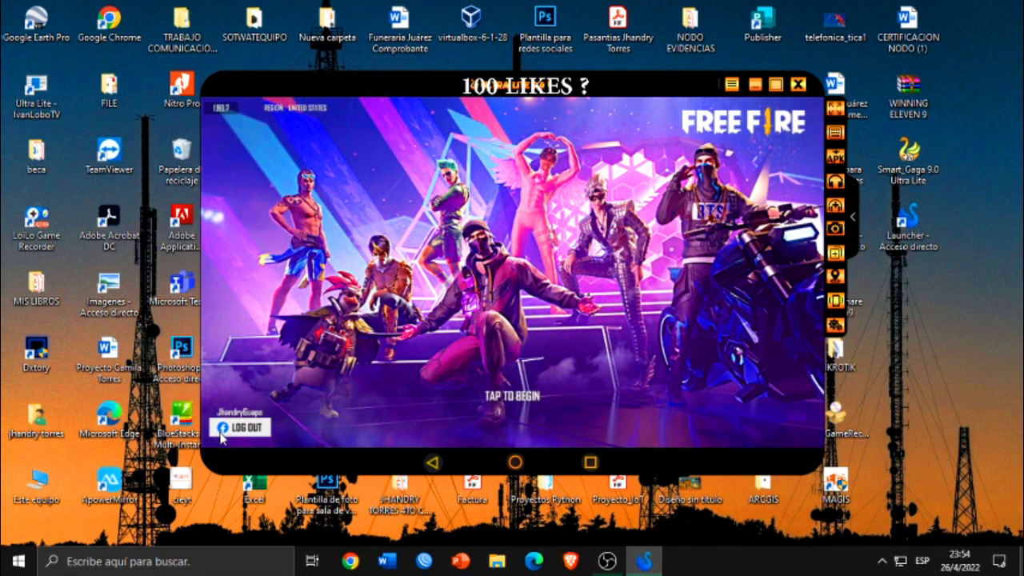
Log out of Free Fire, sign in with Facebook and confirm with Continuar.
left_click(240, 425)
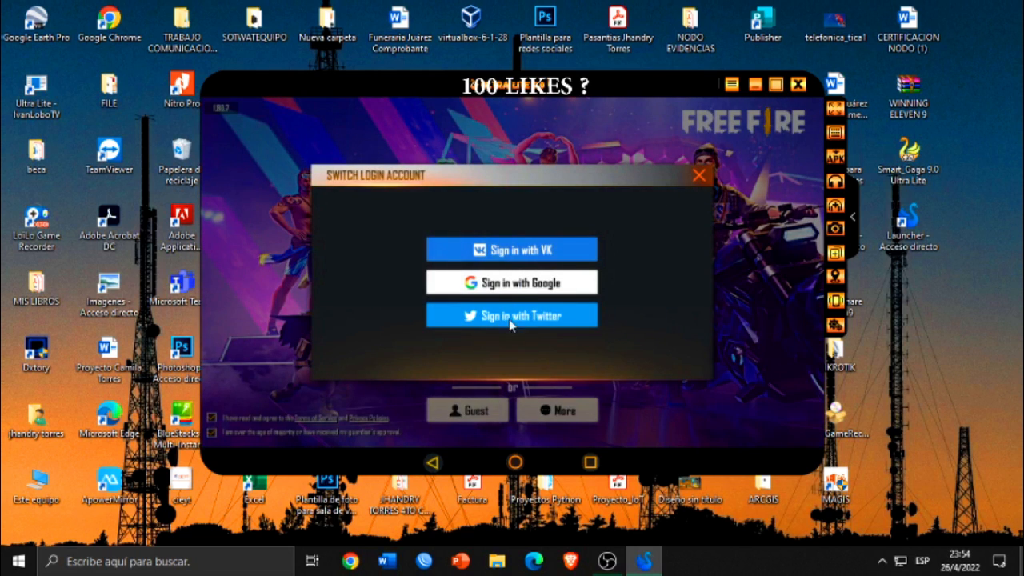
mouse_move(536, 248)
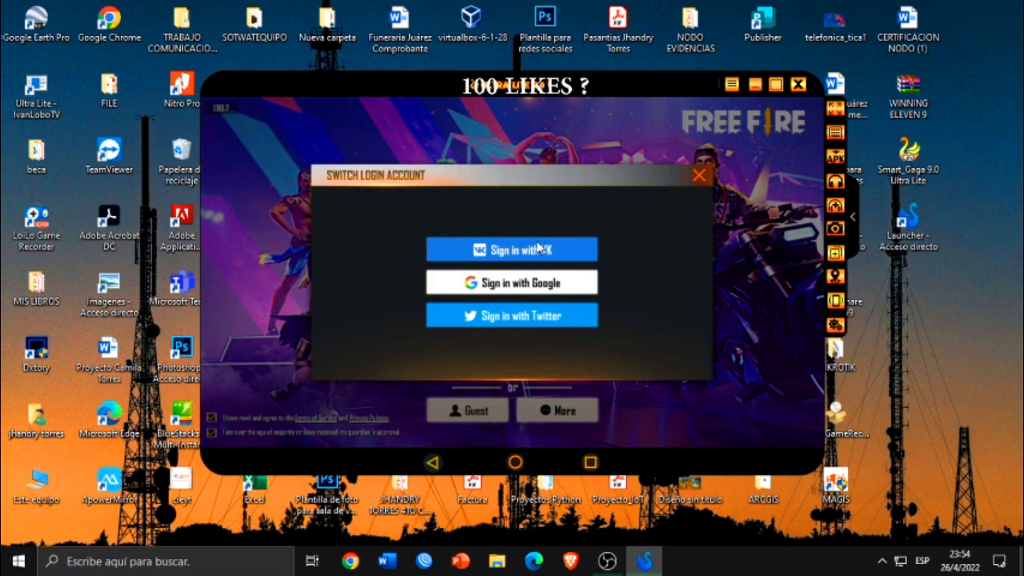
left_click(698, 174)
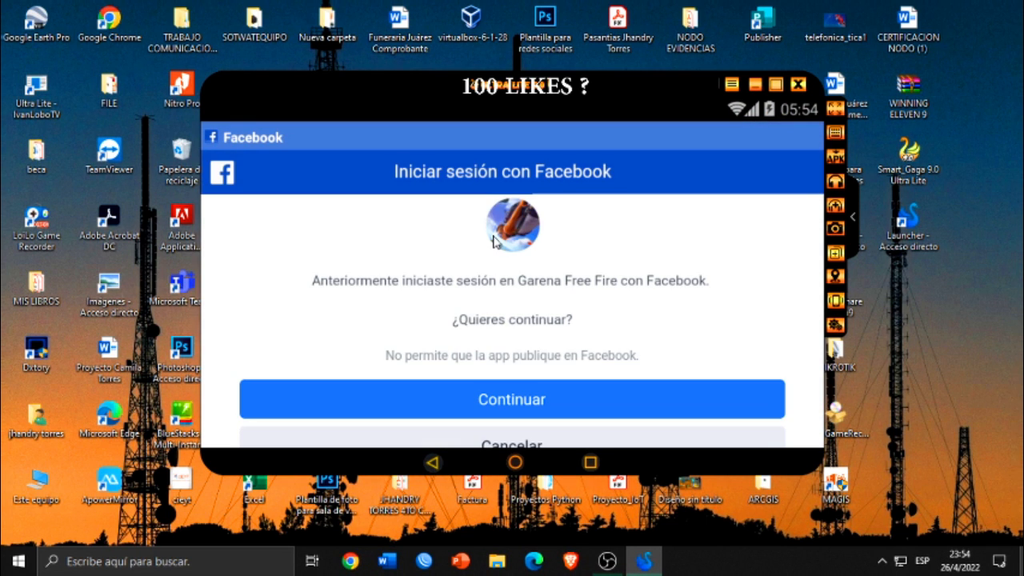
left_click(513, 400)
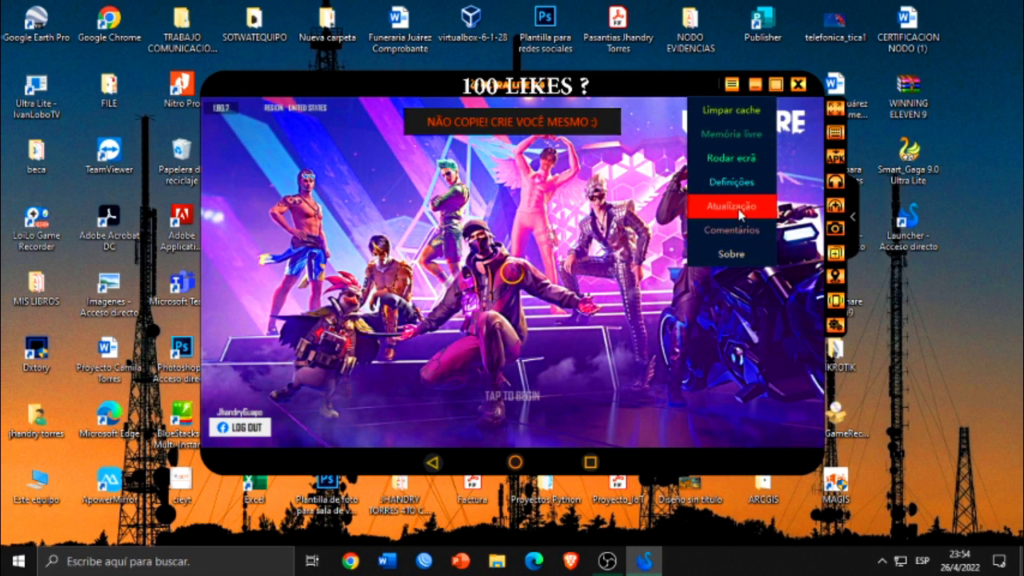
Show the Avançado section of the emulator's Definições window.
left_click(730, 182)
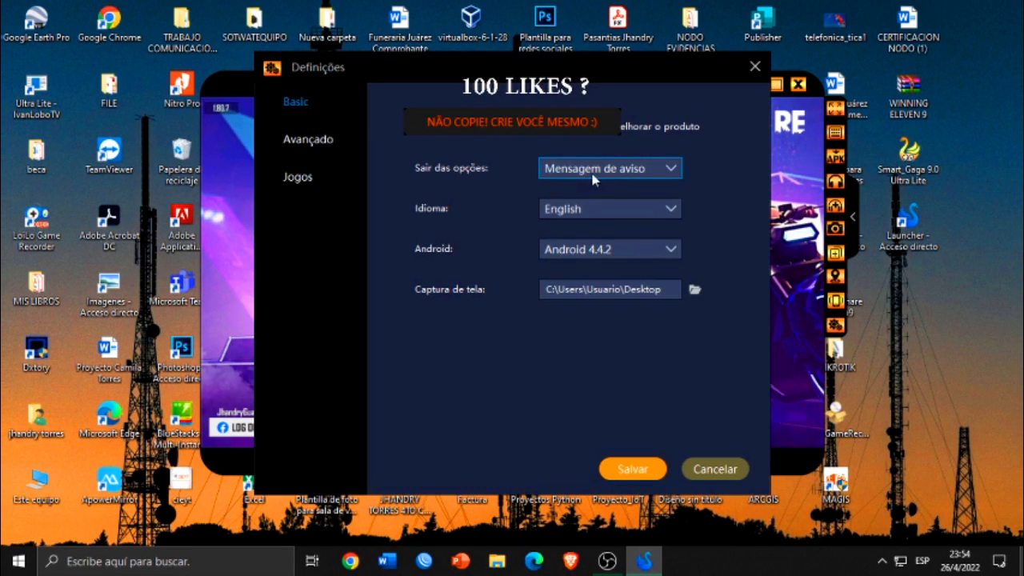
mouse_move(605, 218)
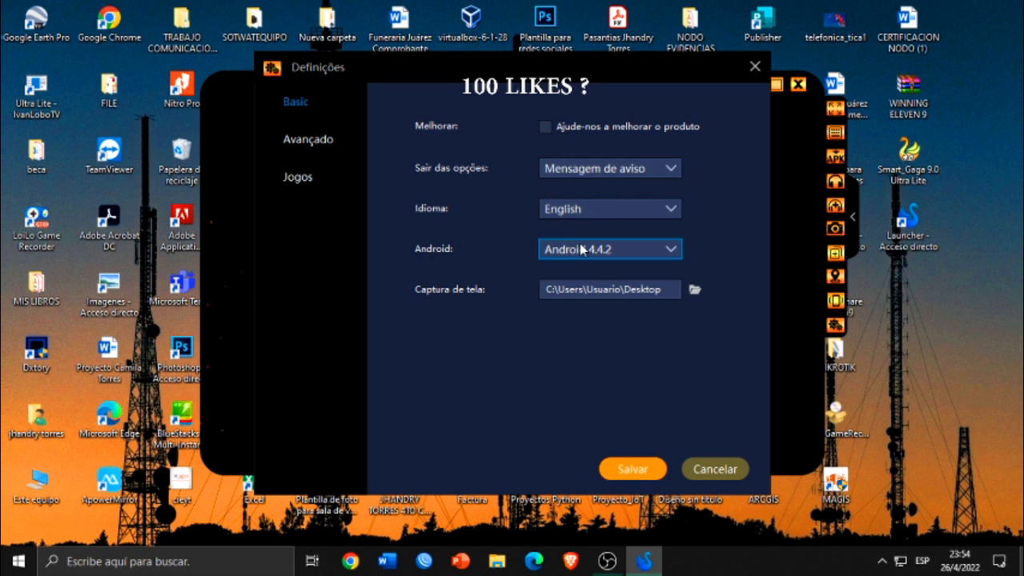
left_click(307, 138)
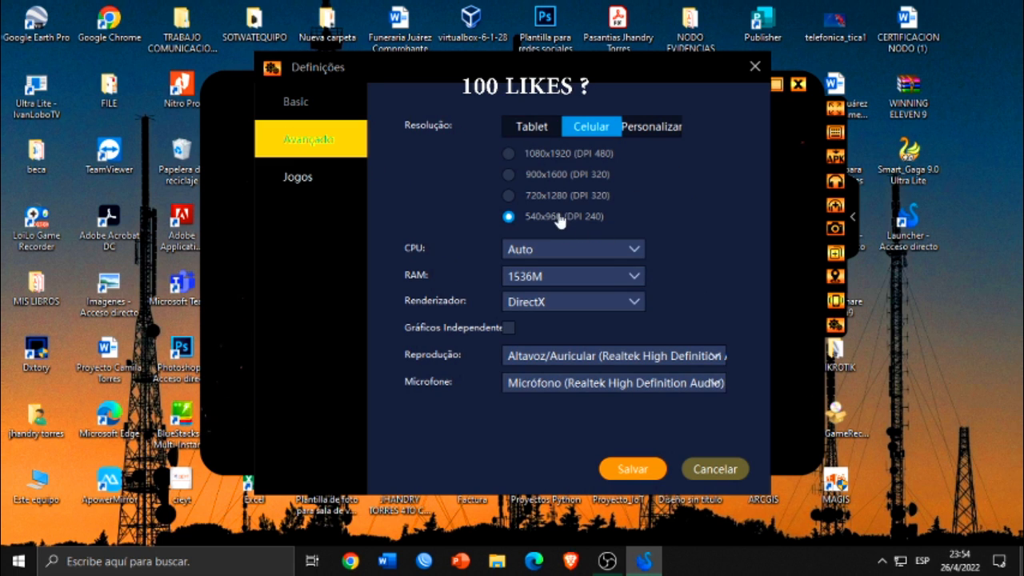
mouse_move(640, 154)
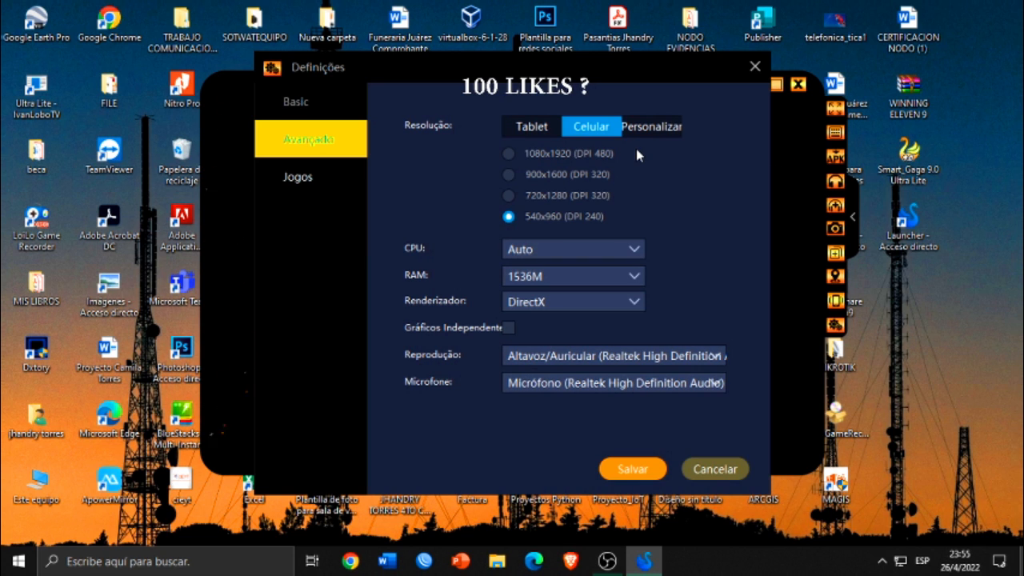
mouse_move(498, 340)
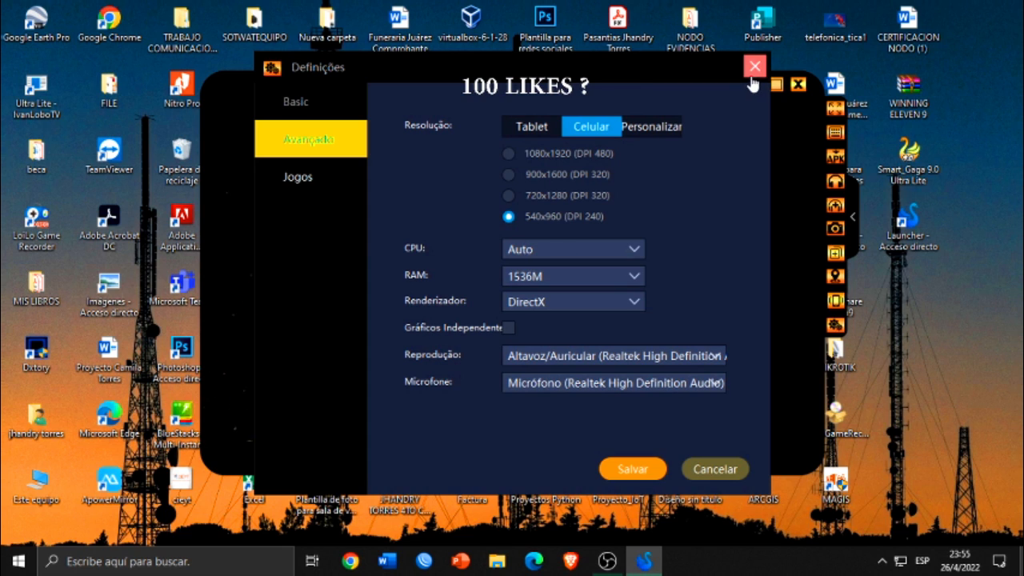
mouse_move(660, 159)
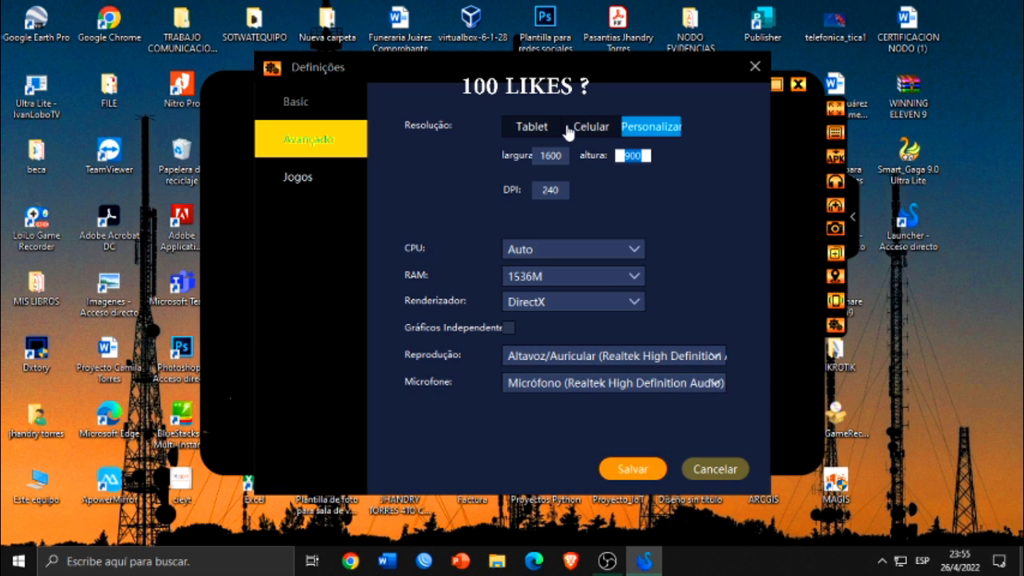
Save the emulator settings and reach Free Fire's CONTROLS > CUSTOM HUD.
left_click(591, 127)
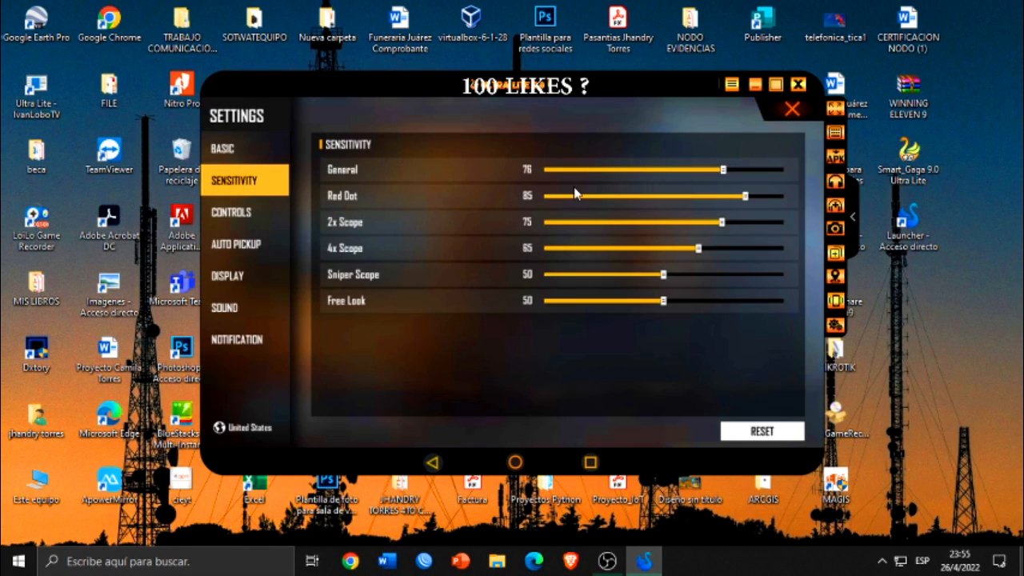
mouse_move(640, 216)
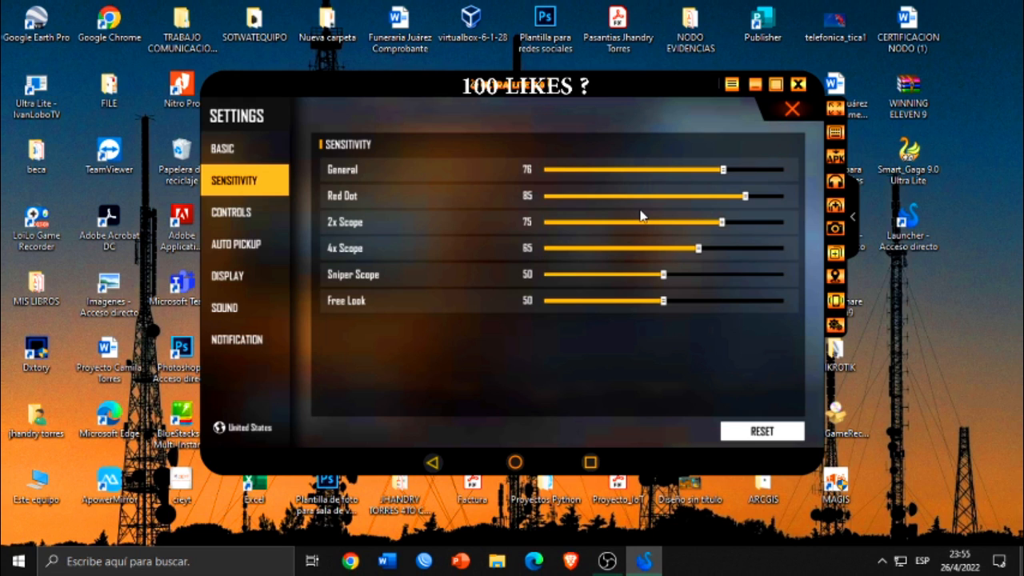
mouse_move(573, 216)
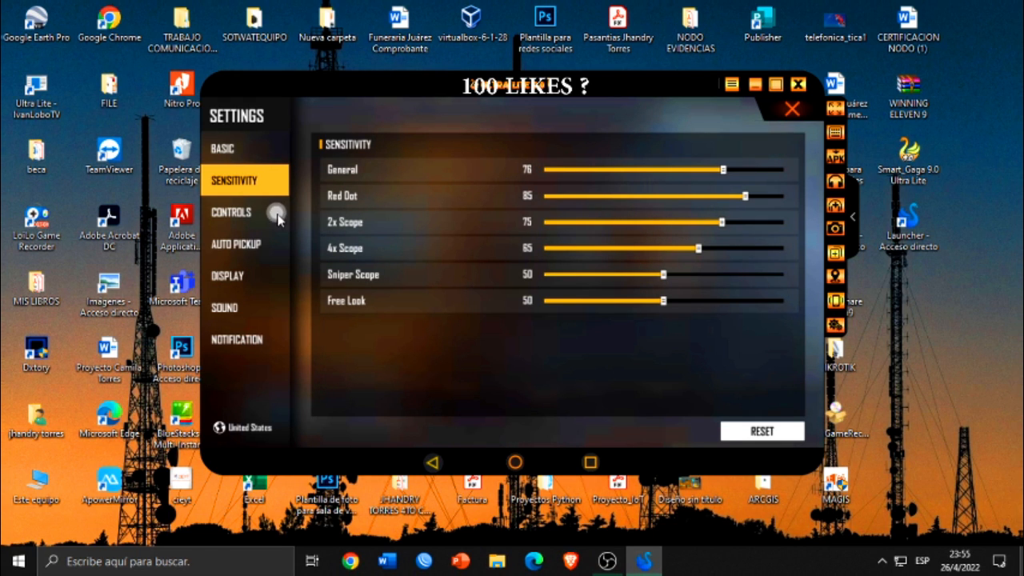
left_click(230, 212)
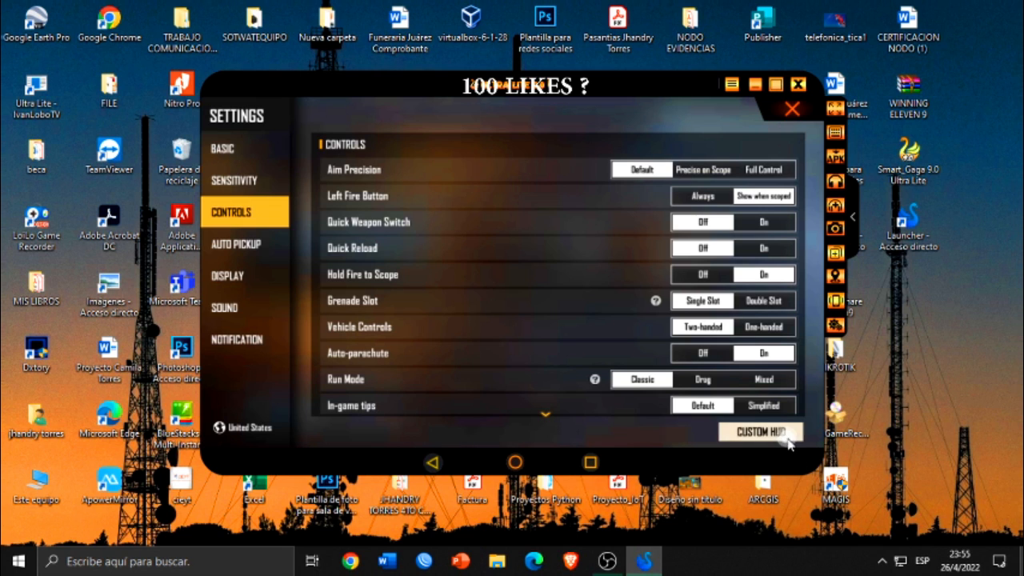
left_click(759, 432)
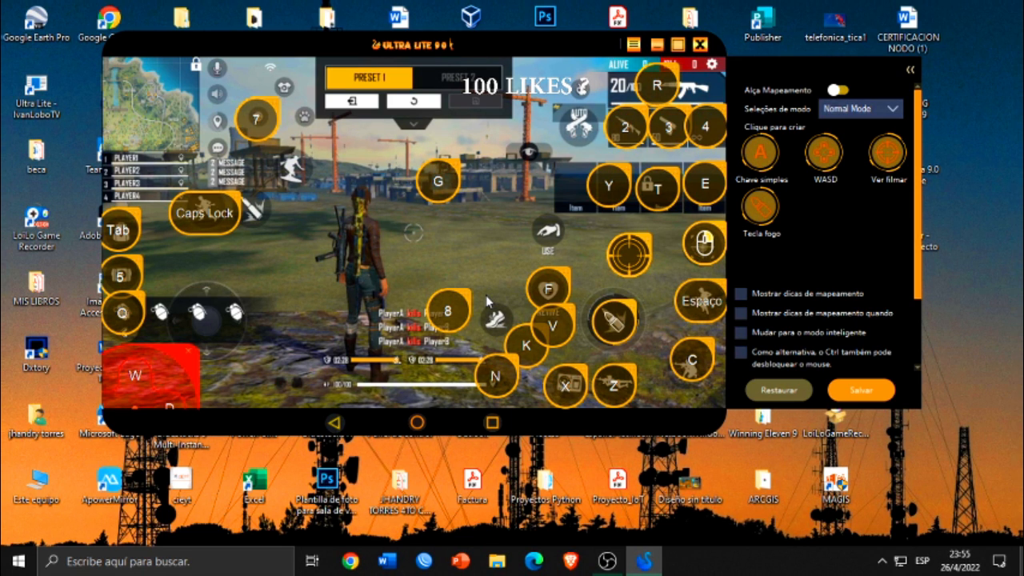
mouse_move(961, 407)
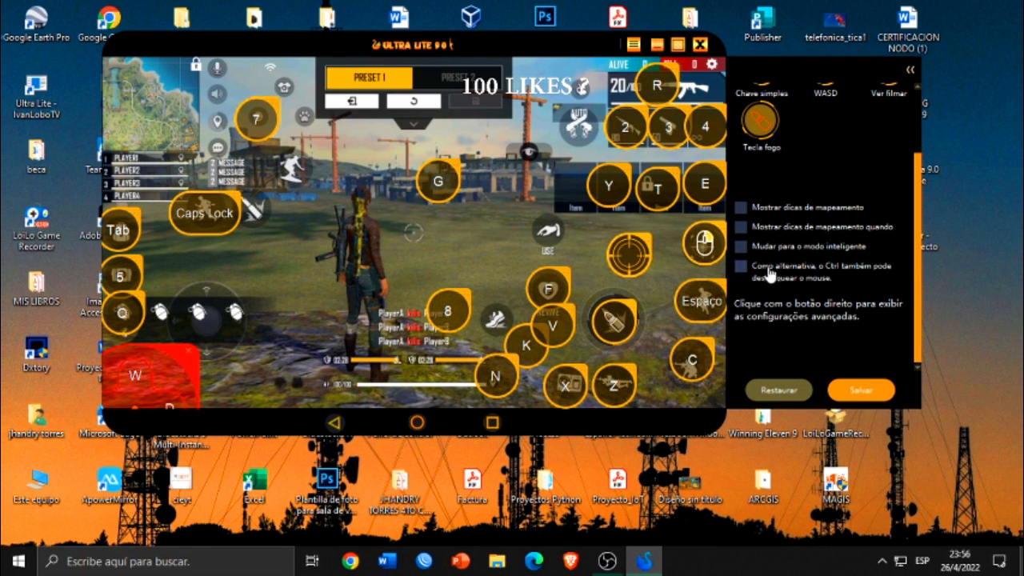
mouse_move(915, 269)
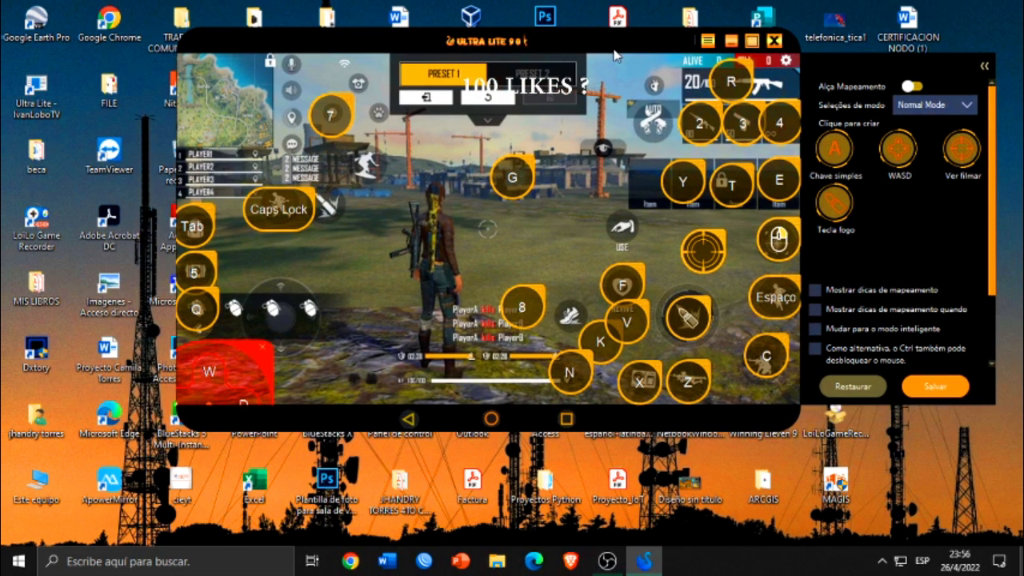
mouse_move(493, 269)
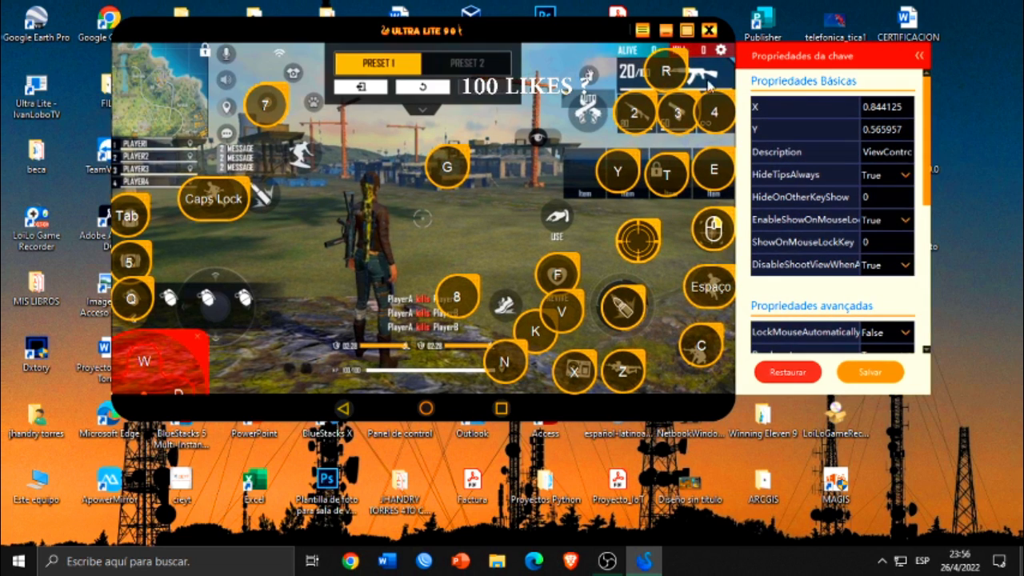
Scroll through the key properties list in the mapping editor before returning to game settings.
scroll("down", 3)
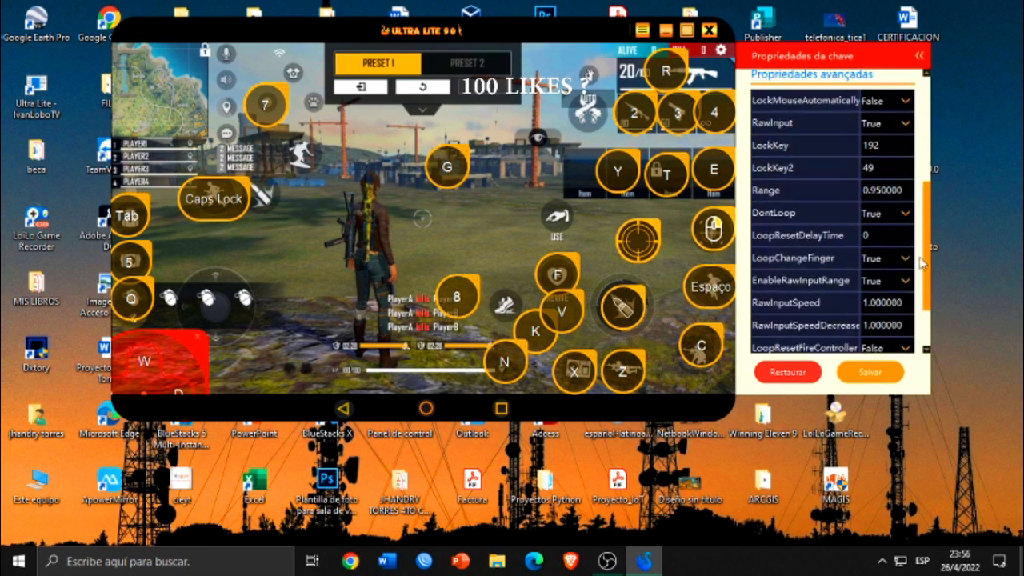
scroll("down", 3)
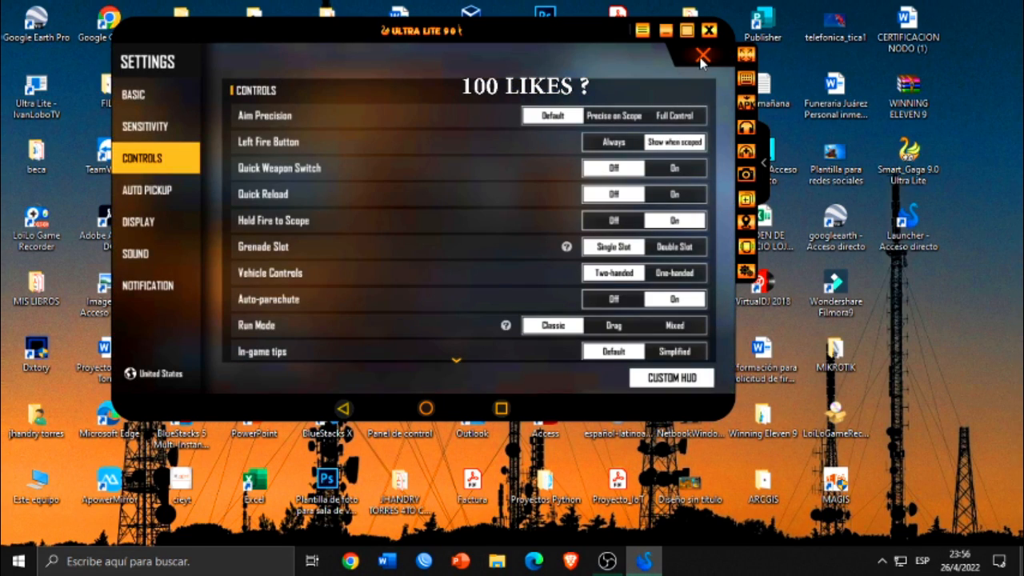
Leave the in-game settings and enter Free Fire's training grounds from the lobby.
left_click(703, 54)
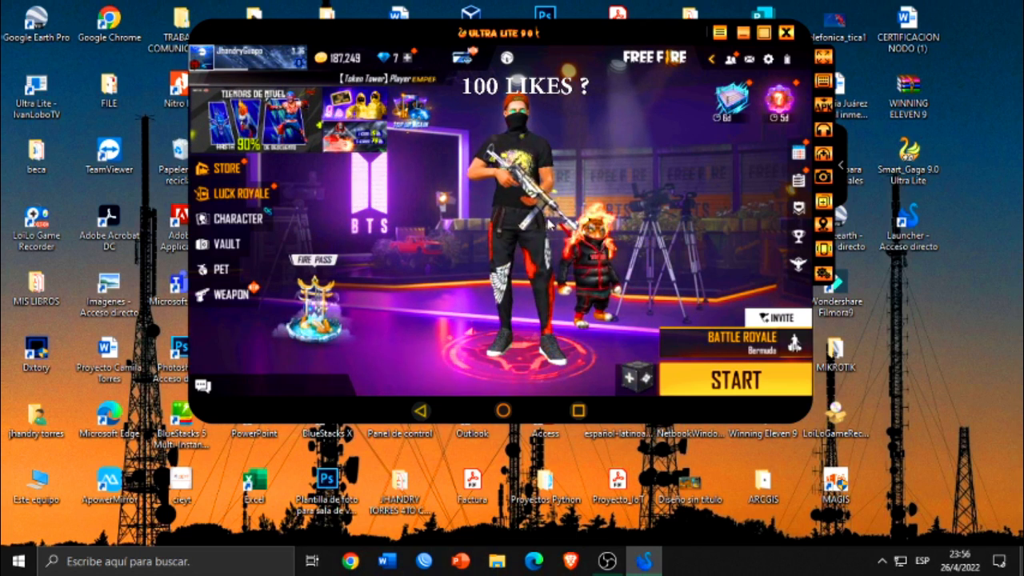
left_click(734, 379)
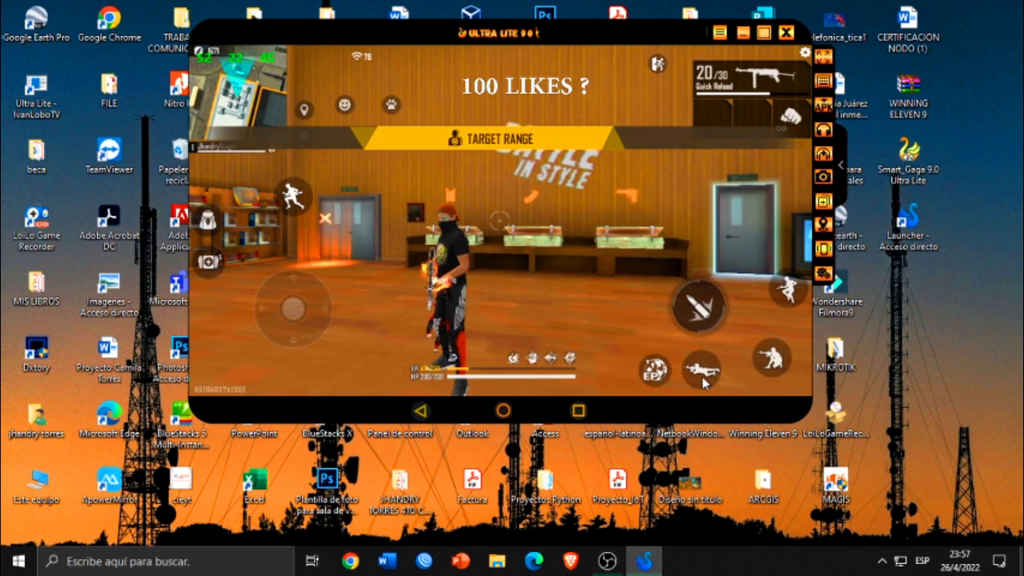